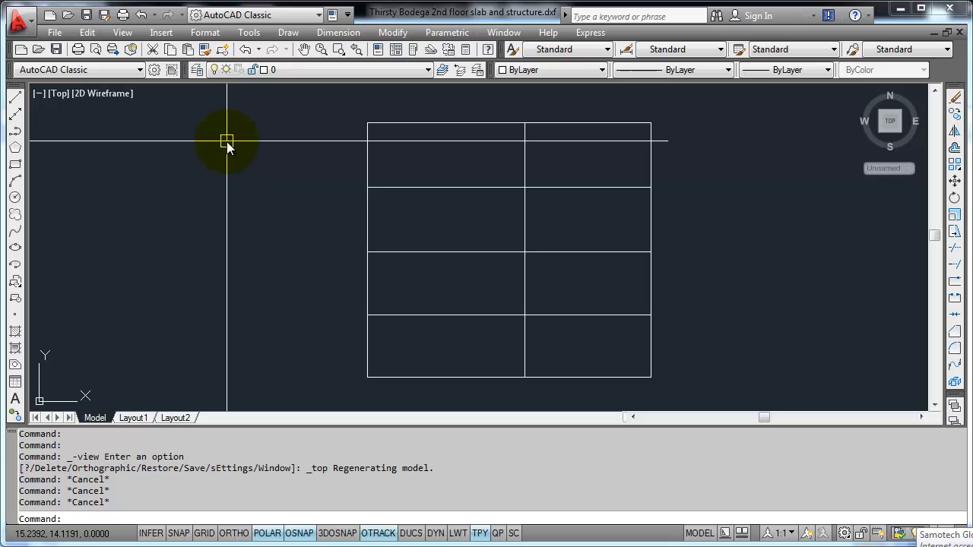
{"action": "mouse_move", "coordinate": [645, 356]}
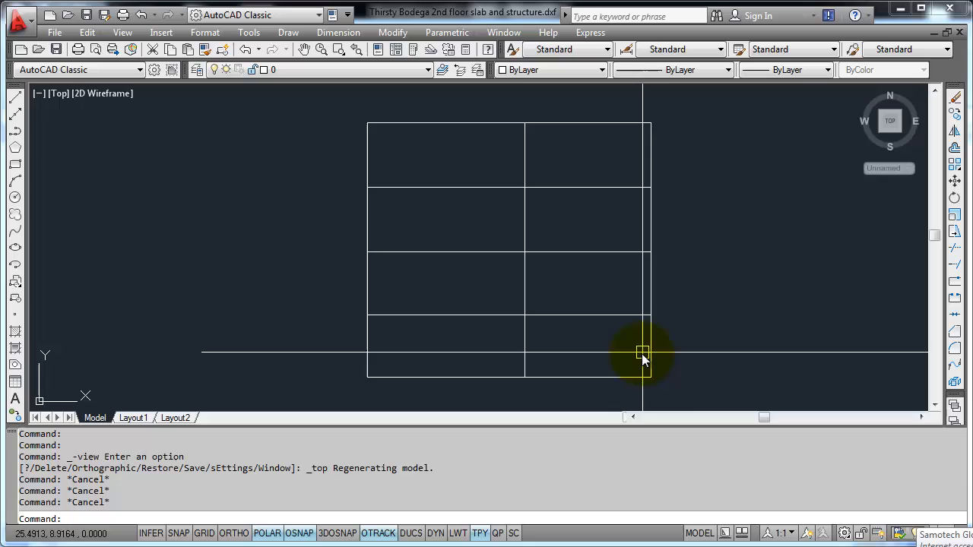
{"action": "mouse_move", "coordinate": [611, 157]}
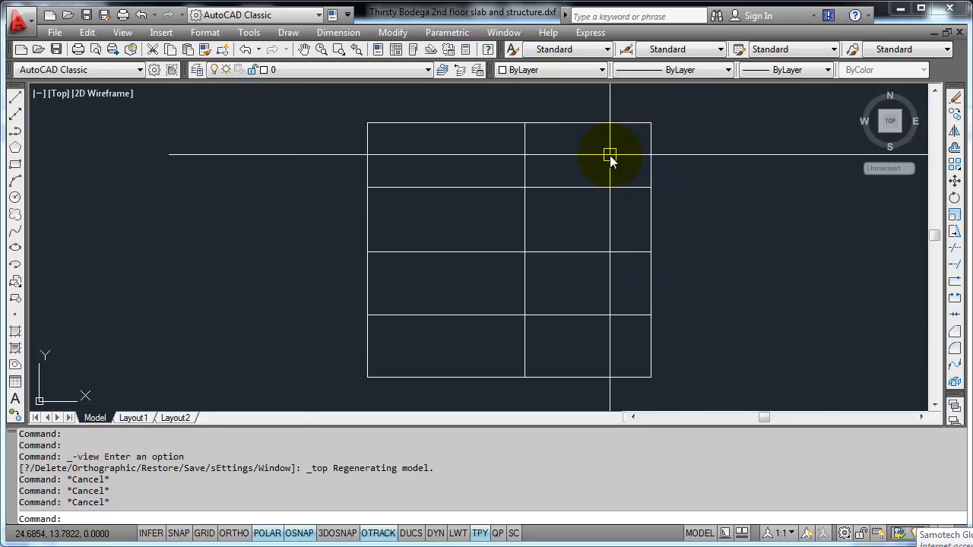
Step: Show the preset 3D viewing directions from the View menu
{"action": "left_click", "coordinate": [121, 32]}
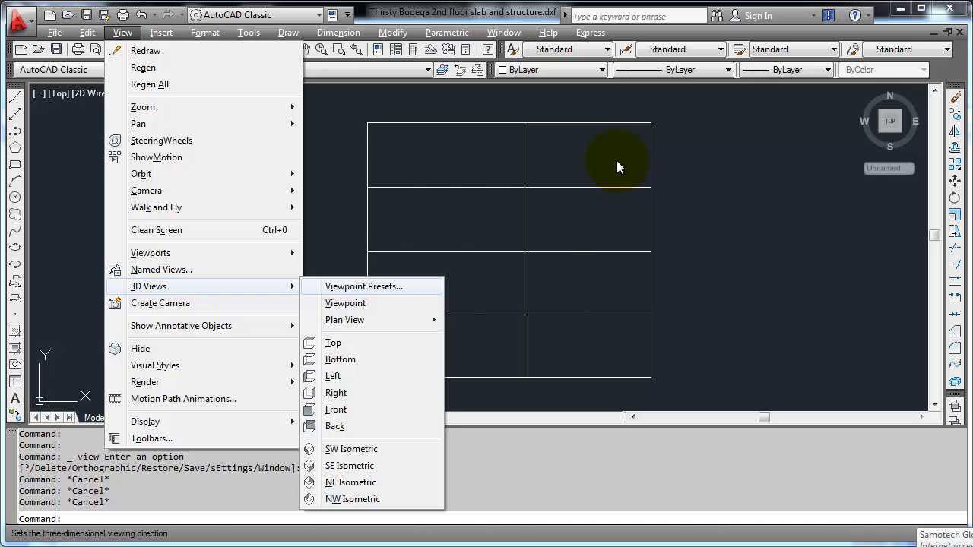
Step: Switch to SW Isometric and window-select all the frame lines
{"action": "left_click", "coordinate": [351, 449]}
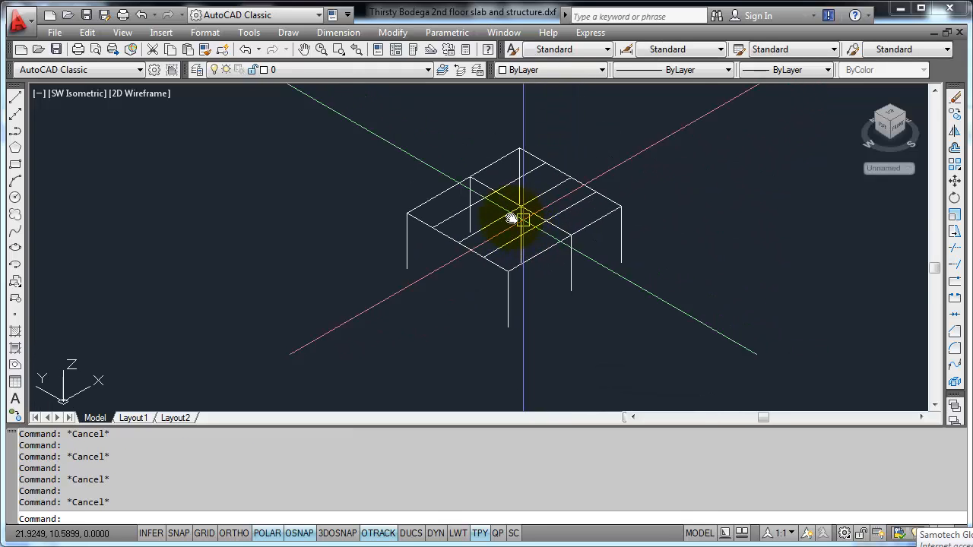
{"action": "mouse_move", "coordinate": [489, 226]}
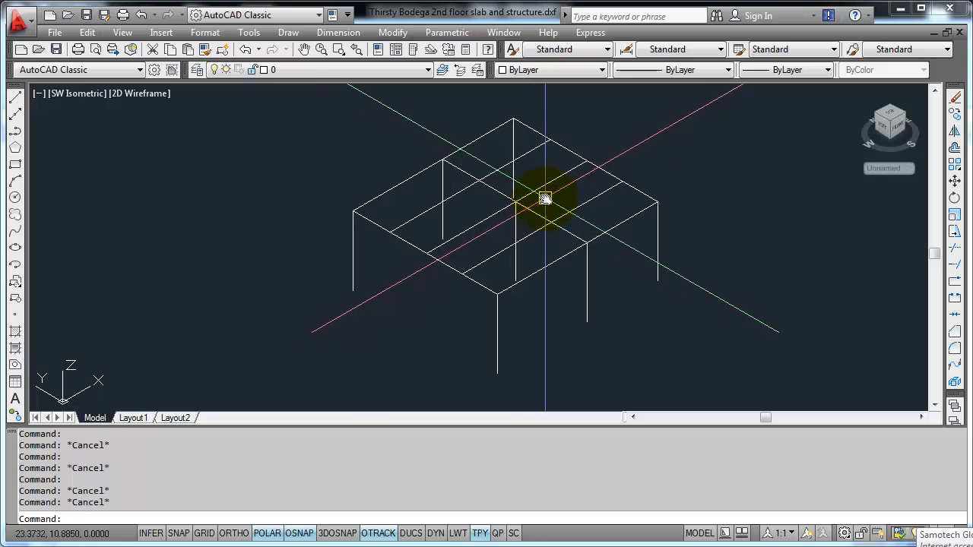
{"action": "mouse_move", "coordinate": [692, 109]}
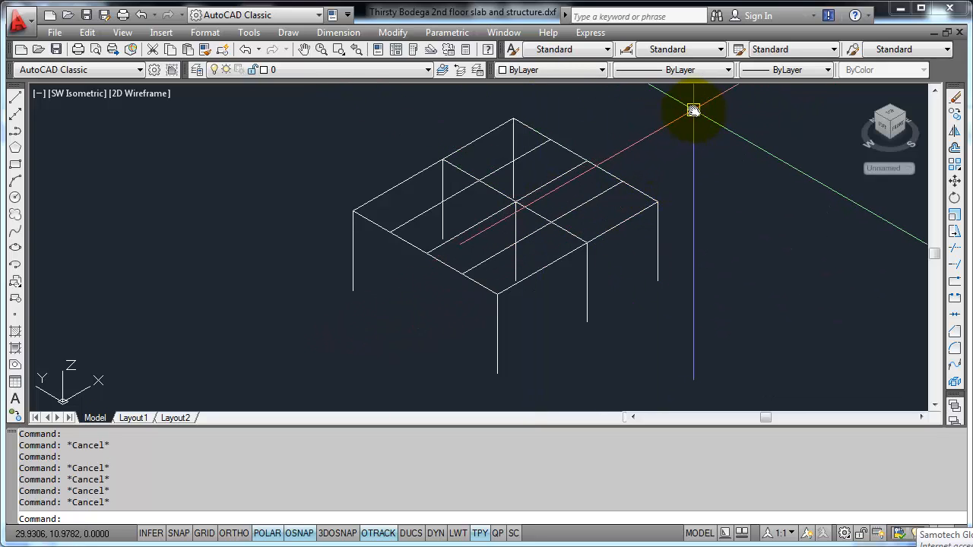
{"action": "left_click_drag", "start_coordinate": [694, 110], "coordinate": [403, 313]}
{"action": "type", "text": "X"}
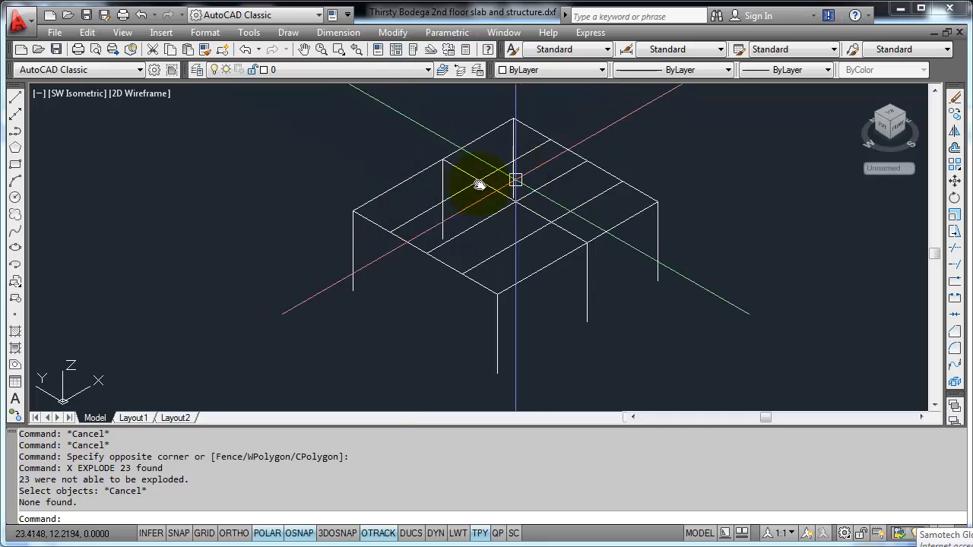
{"action": "mouse_move", "coordinate": [459, 176]}
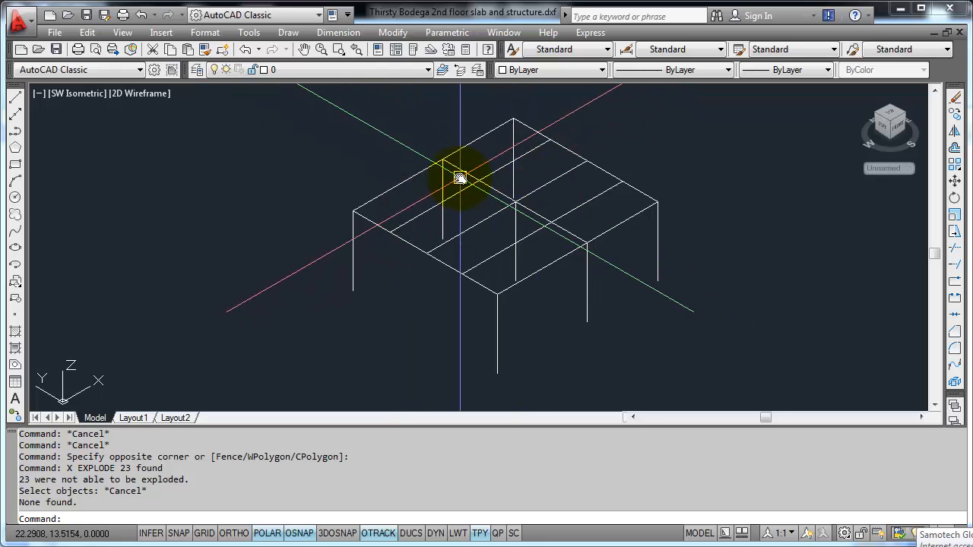
Step: Bring up the file operations after exploding the 23 frame lines
{"action": "left_click", "coordinate": [55, 32]}
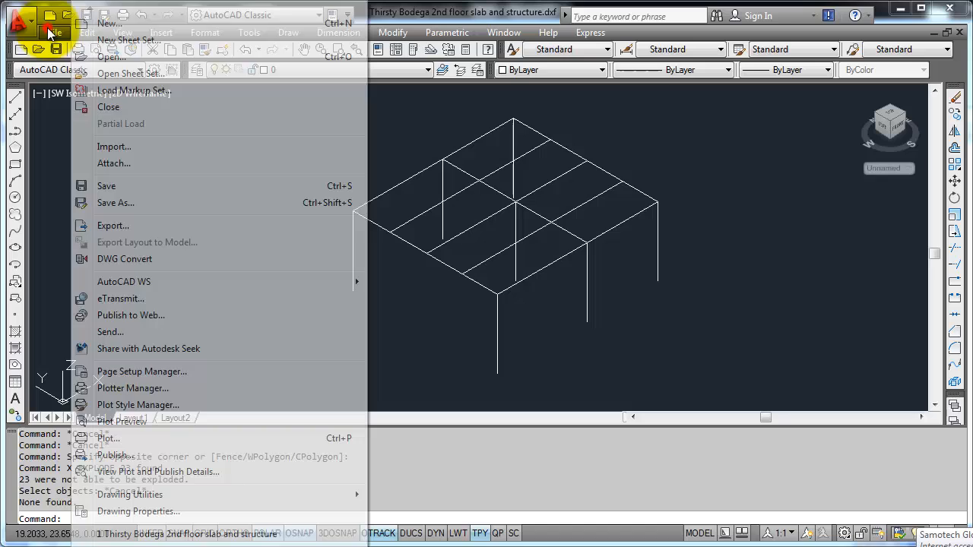
Step: Save the drawing as an AutoCAD R12/LT2 DXF named 'Sample Steel Frame'
{"action": "left_click", "coordinate": [116, 203]}
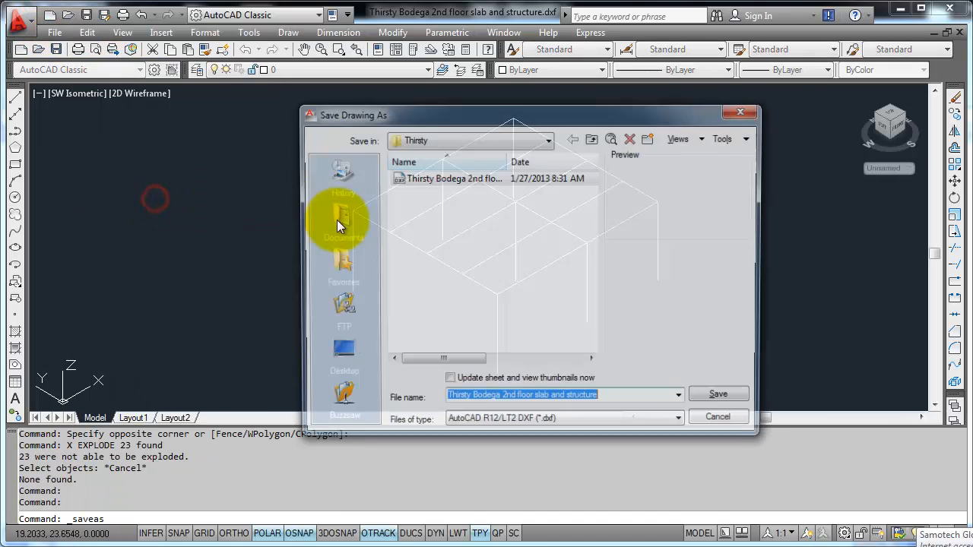
{"action": "left_click", "coordinate": [678, 423]}
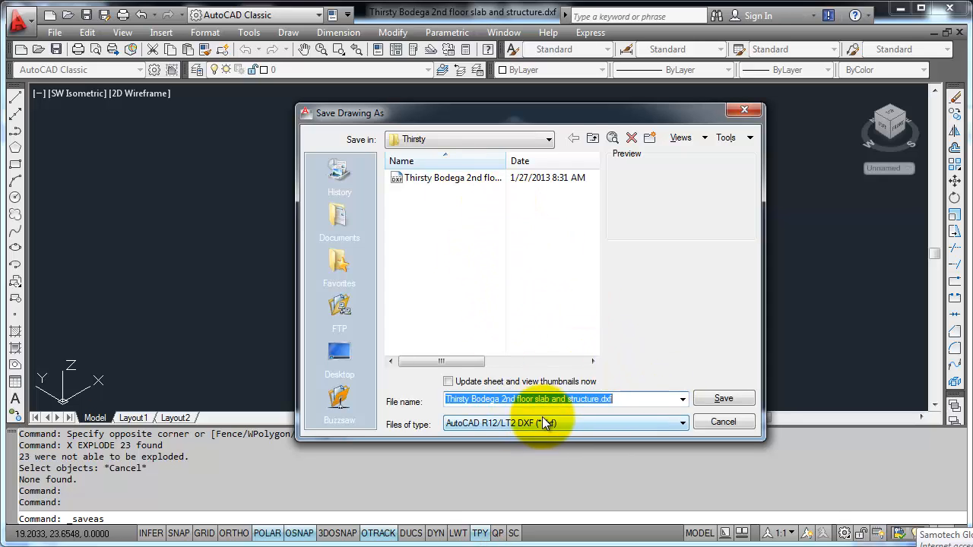
{"action": "type", "text": "Sample"}
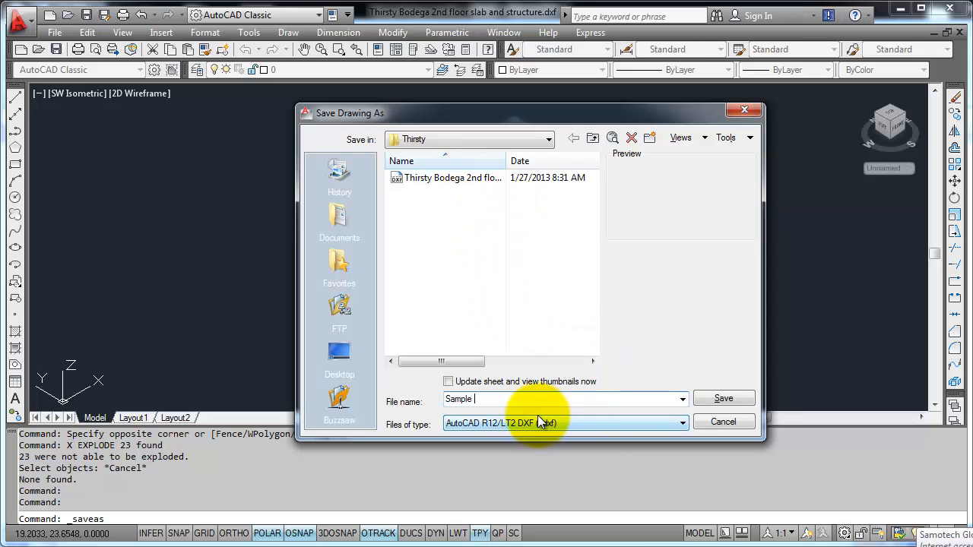
{"action": "type", "text": "Steel"}
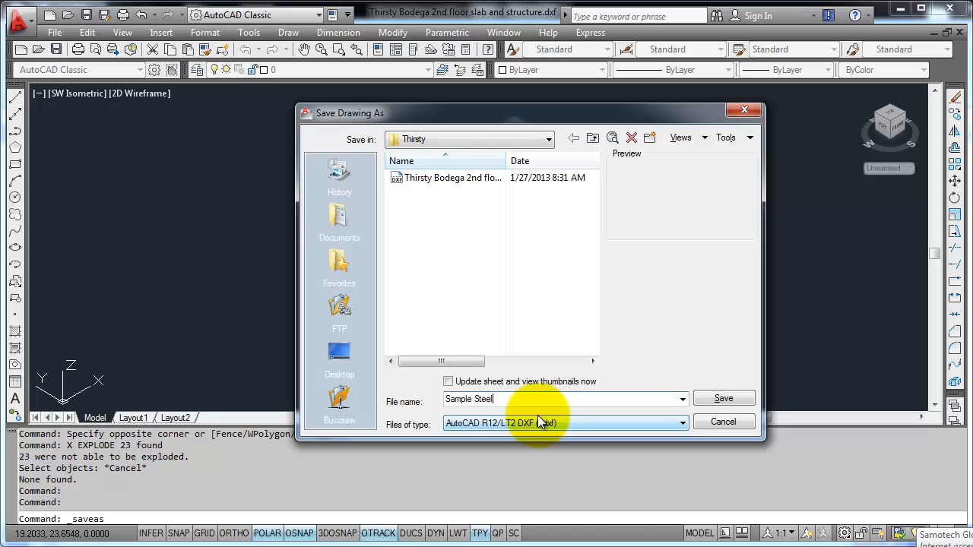
{"action": "type", "text": "Frame"}
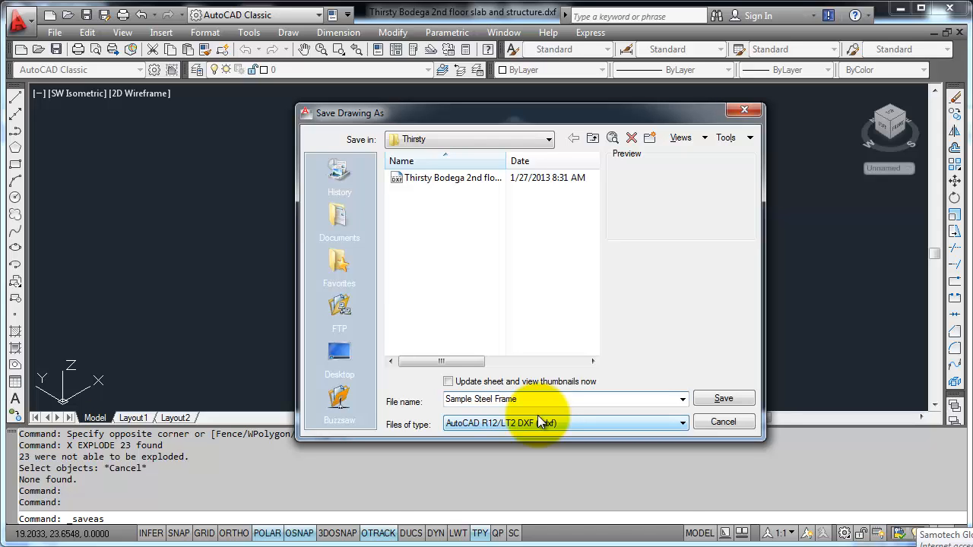
{"action": "left_click", "coordinate": [724, 398]}
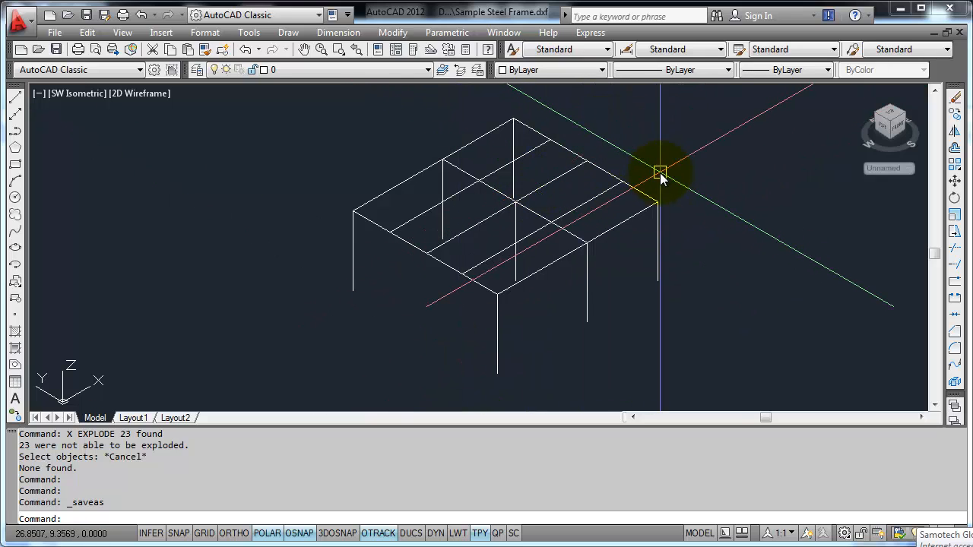
{"action": "mouse_move", "coordinate": [663, 170]}
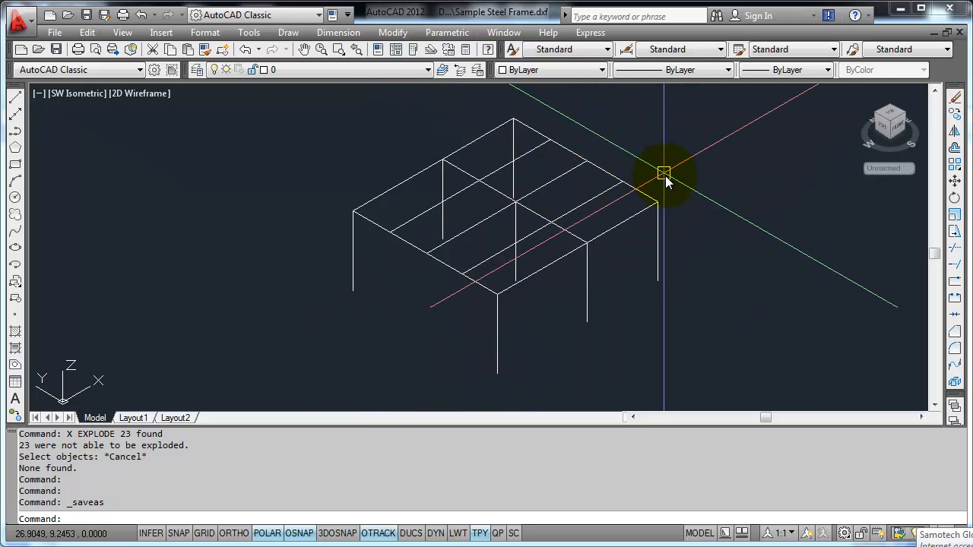
{"action": "mouse_move", "coordinate": [587, 285]}
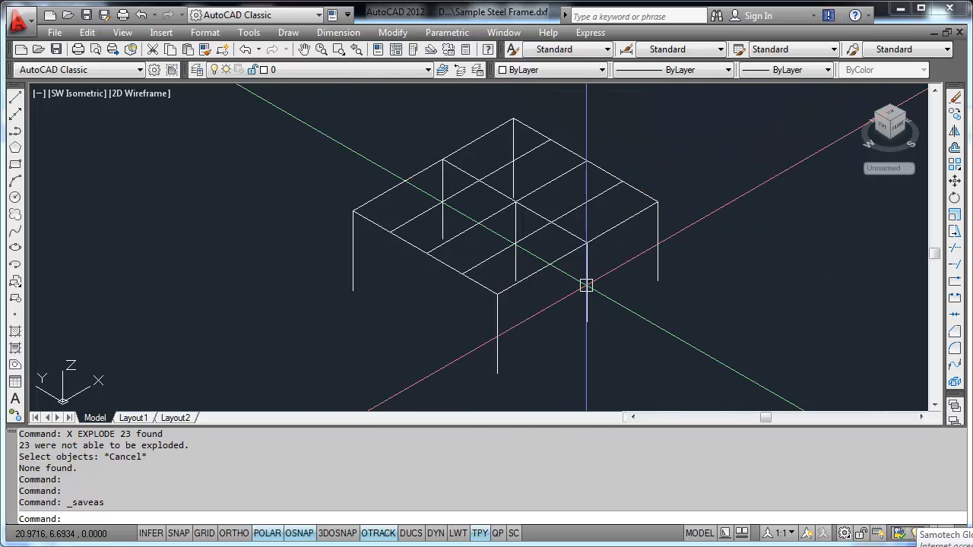